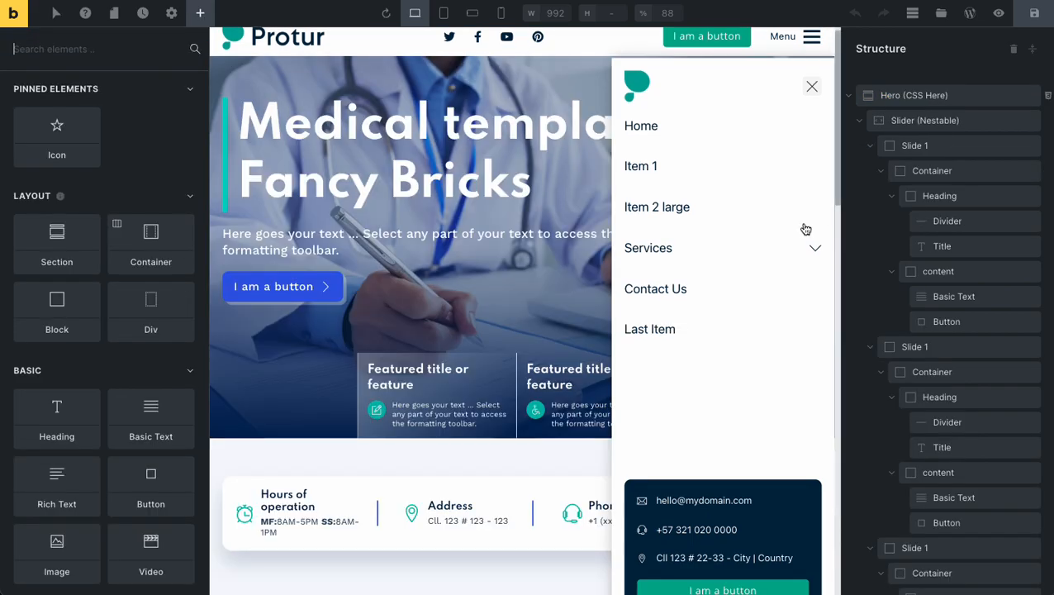
# - Scroll the Header 01 template preview to show its off-canvas menu and contact info box
pyautogui.scroll(-3)
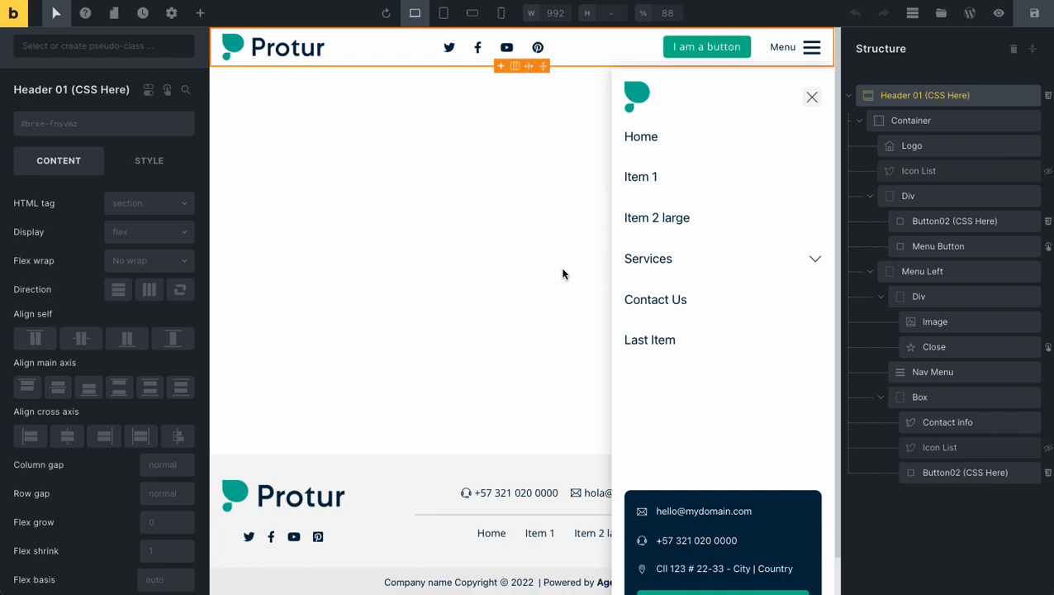
pyautogui.moveTo(529, 258)
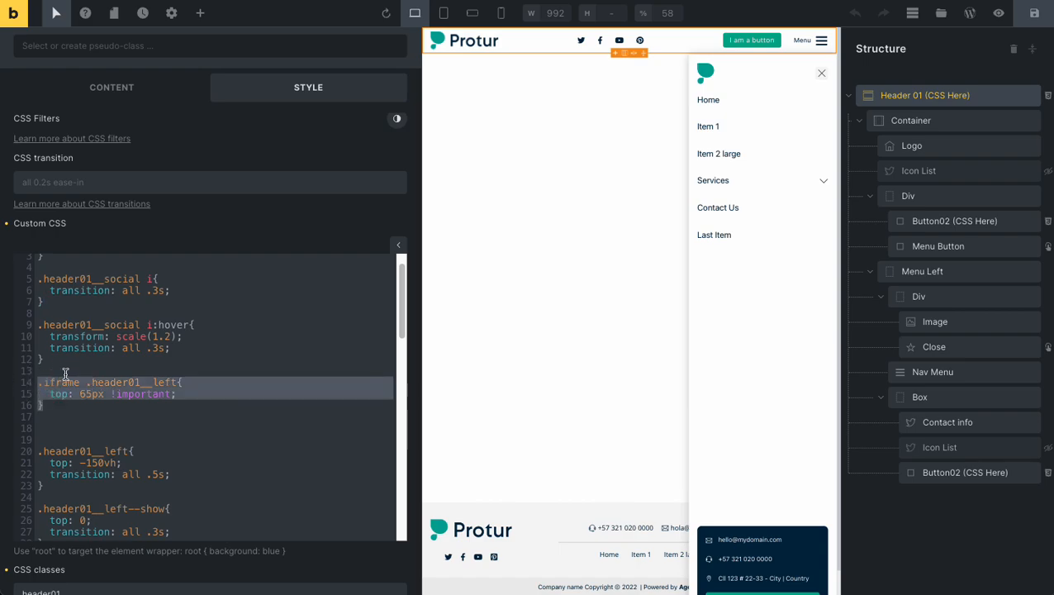
# - Wrap the .iframe .header01__left rule in Header 01's Custom CSS in /* */ comments
pyautogui.click(66, 370)
pyautogui.write('/*')
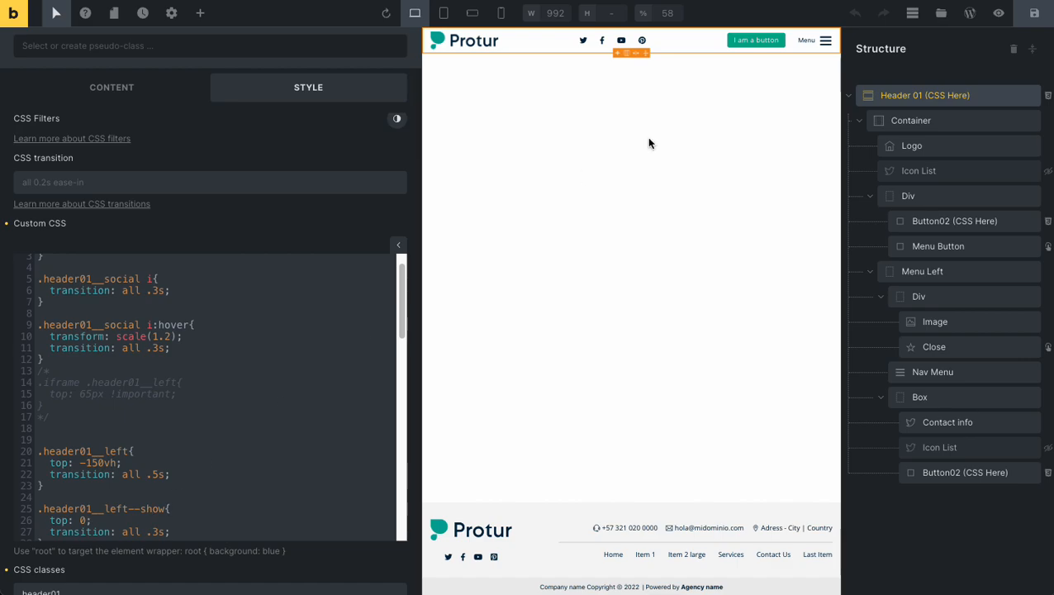
# - Inspect Button02's teal background color and its Border / Box Shadow settings without changing them
pyautogui.click(753, 40)
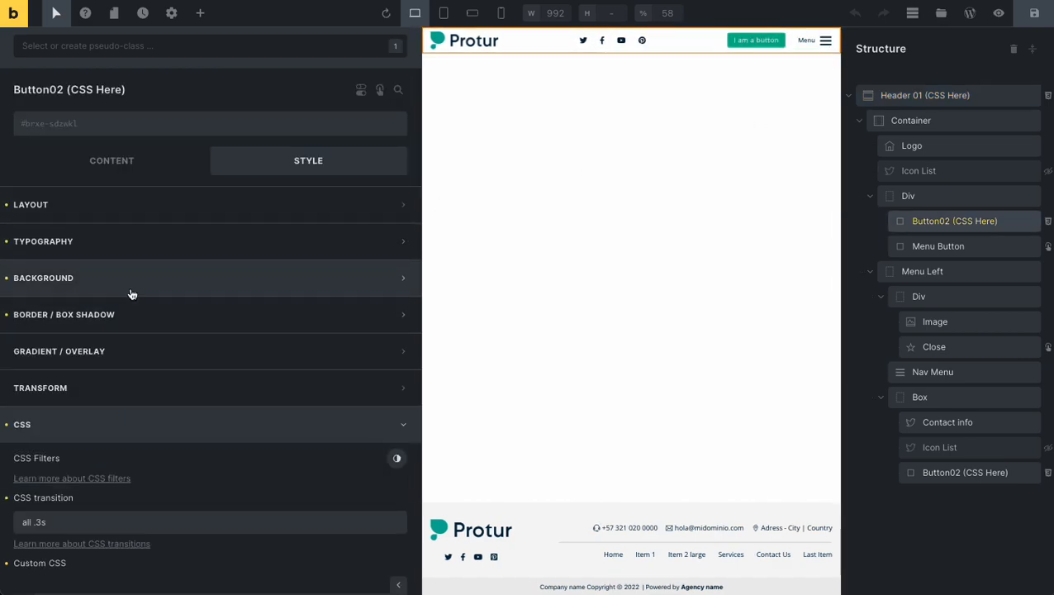
pyautogui.click(43, 277)
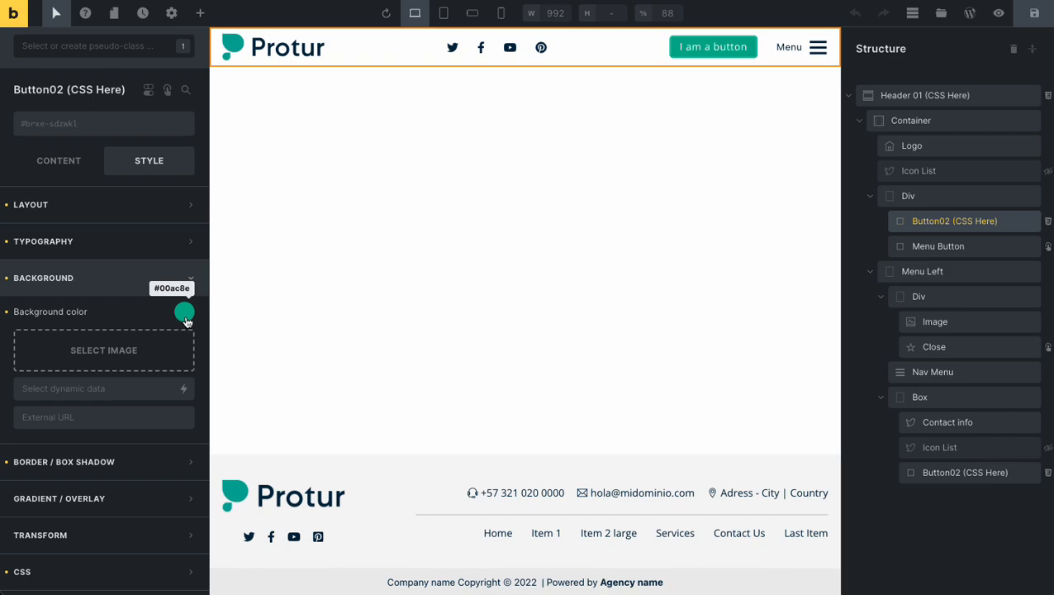
pyautogui.click(184, 311)
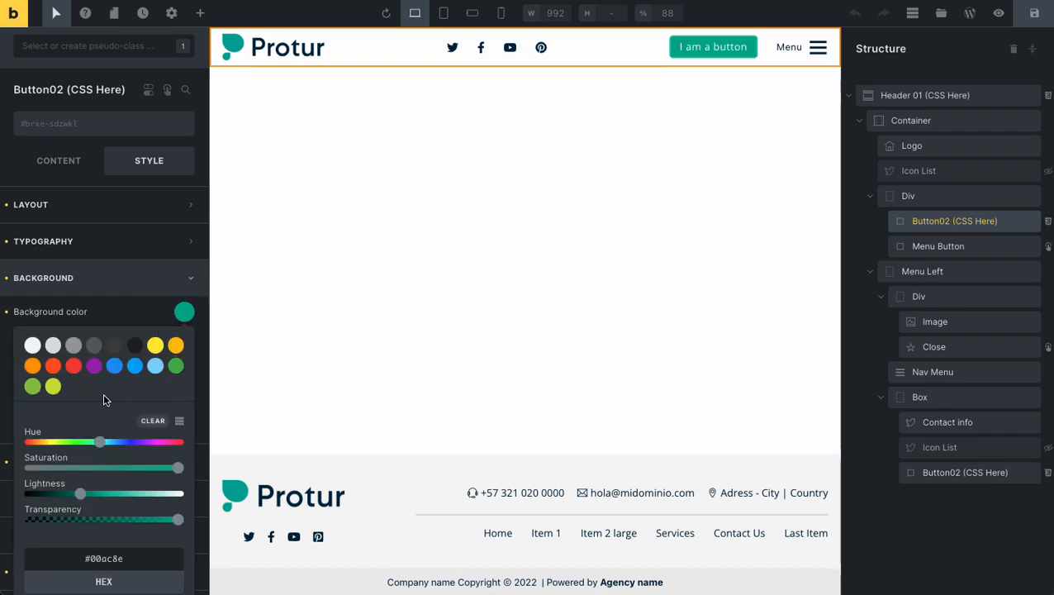
pyautogui.moveTo(74, 344)
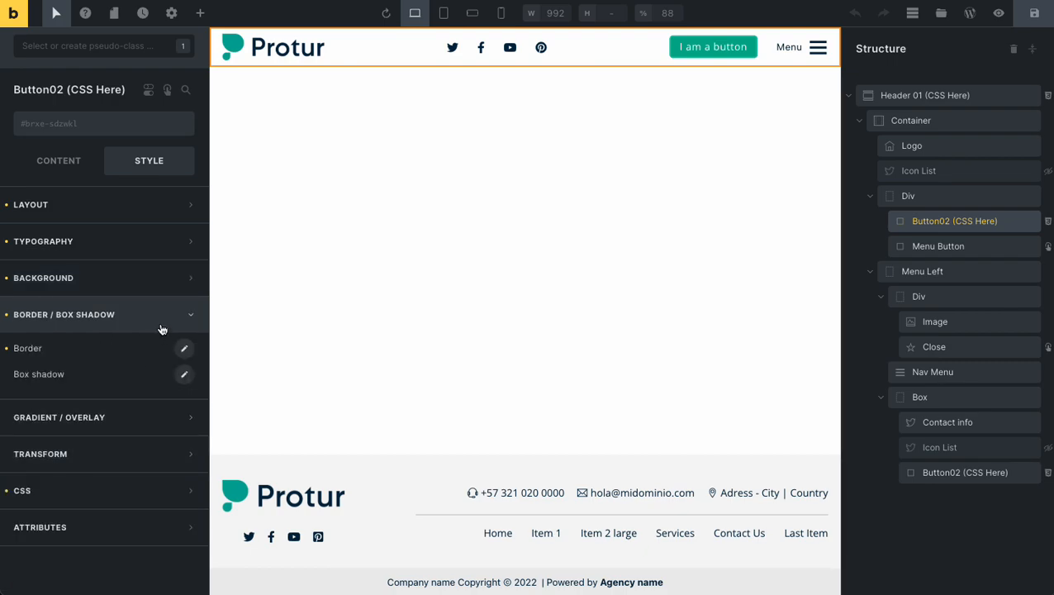
pyautogui.click(65, 314)
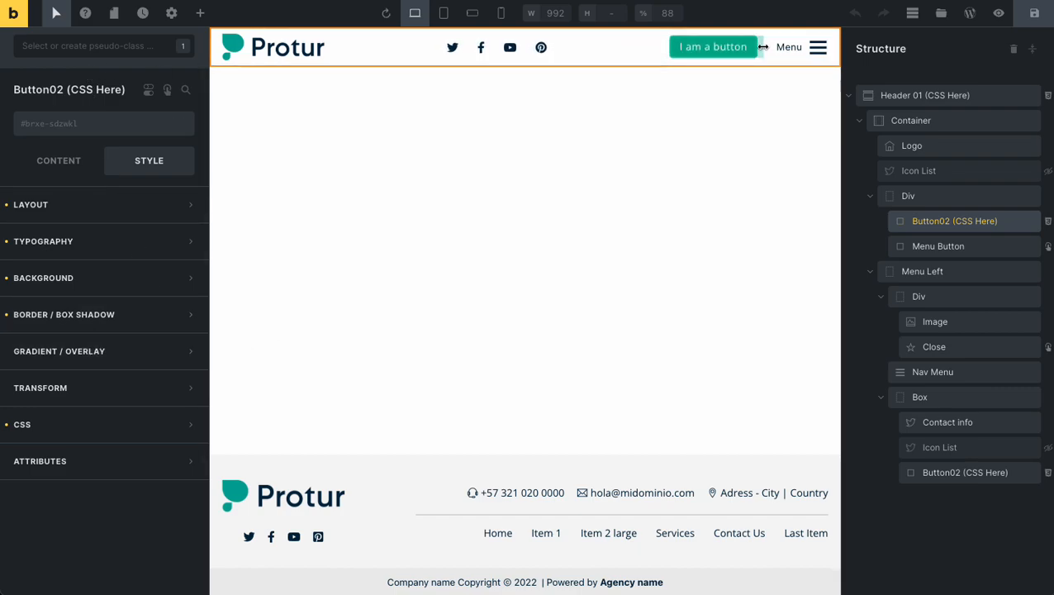
pyautogui.moveTo(709, 47)
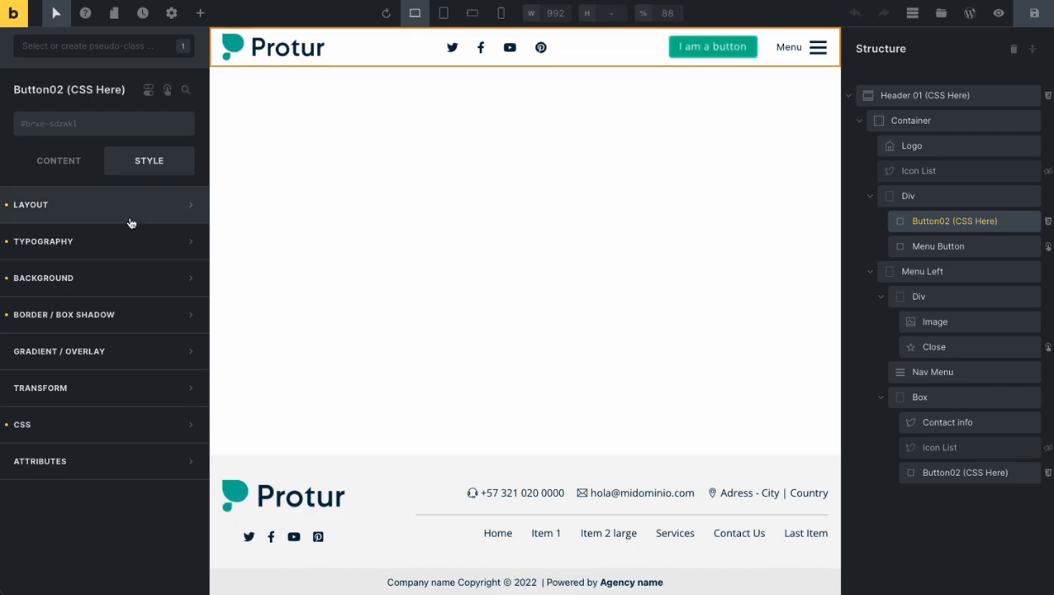
pyautogui.moveTo(711, 46)
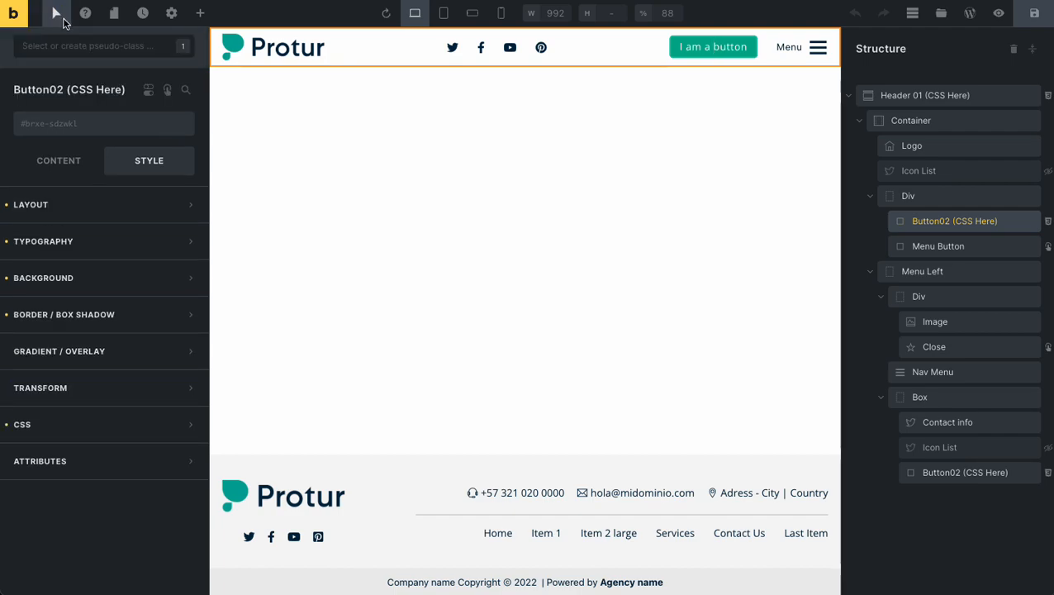
# - Give Button02's :hover state a 5px-offset rgba(0,173,145,0.4) box shadow
pyautogui.click(95, 46)
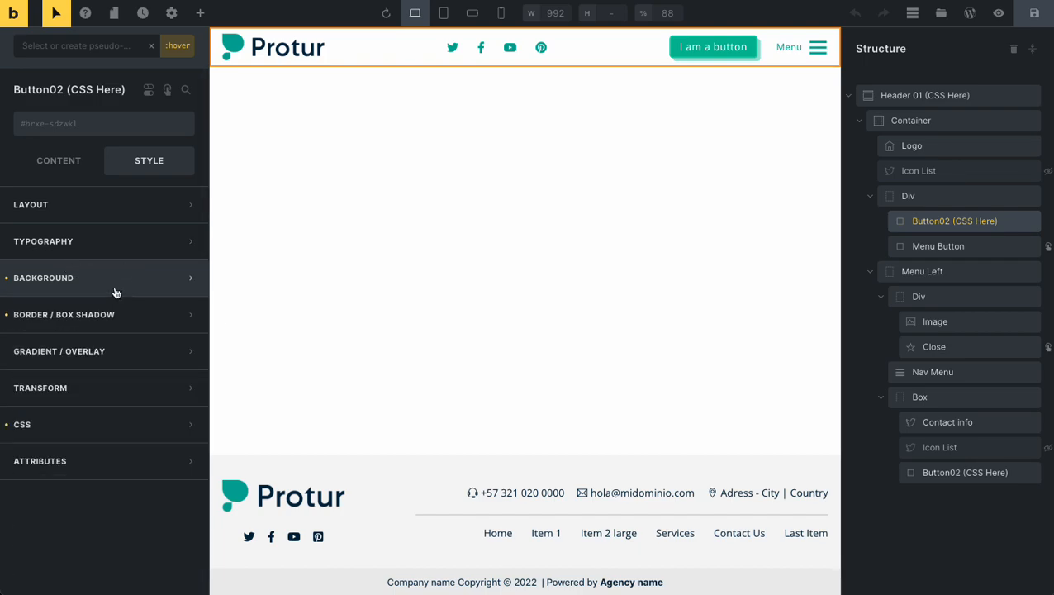
pyautogui.click(63, 314)
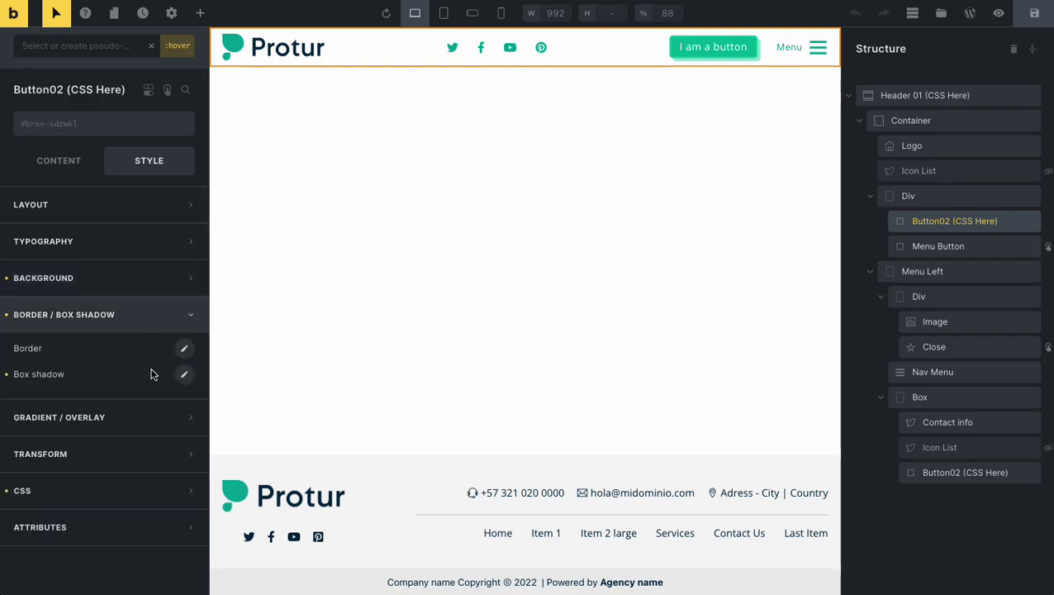
pyautogui.moveTo(702, 84)
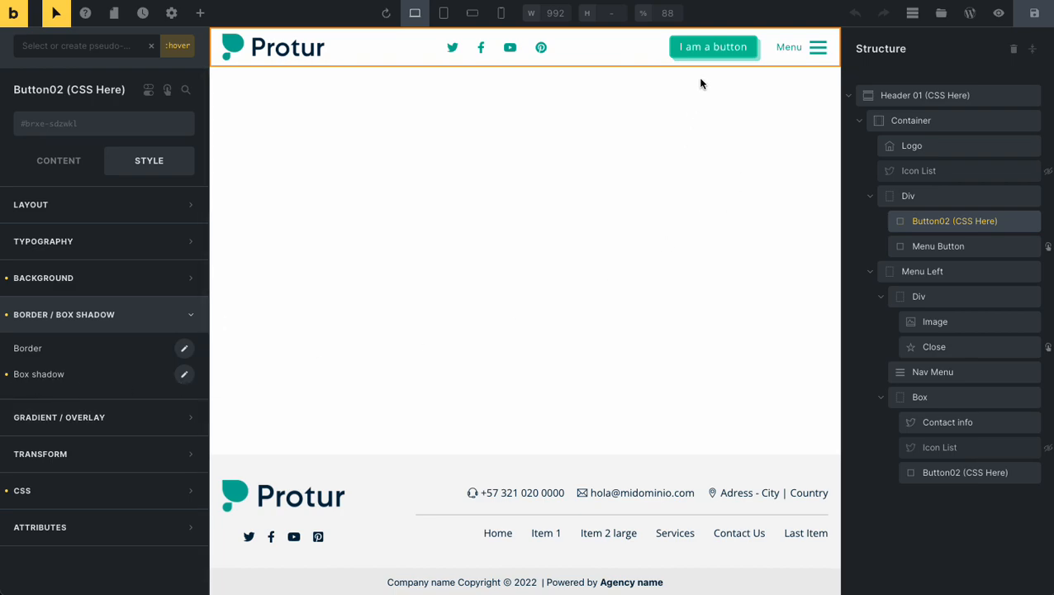
pyautogui.moveTo(705, 63)
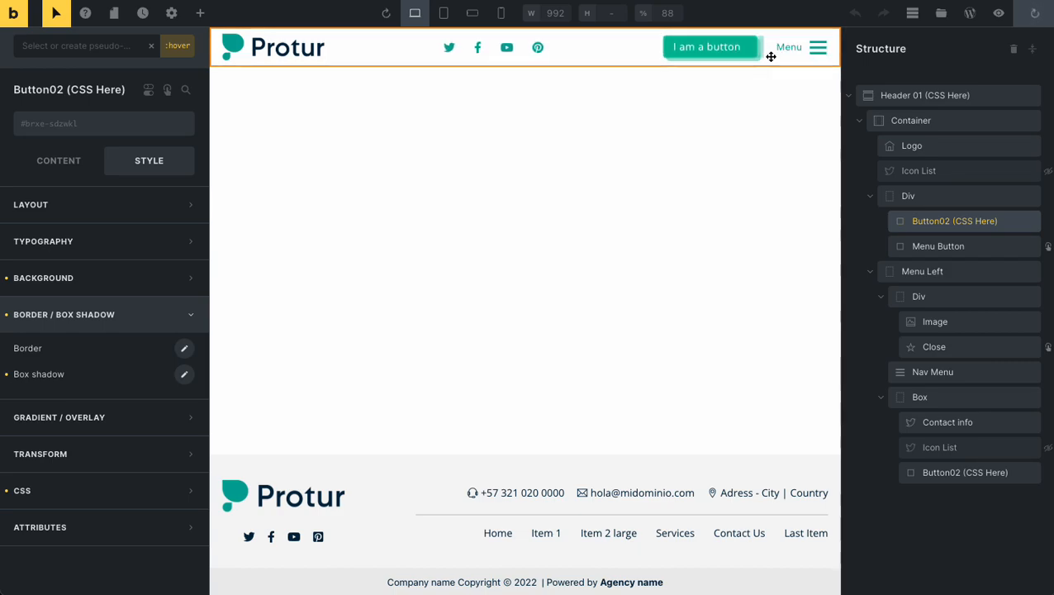
pyautogui.moveTo(147, 396)
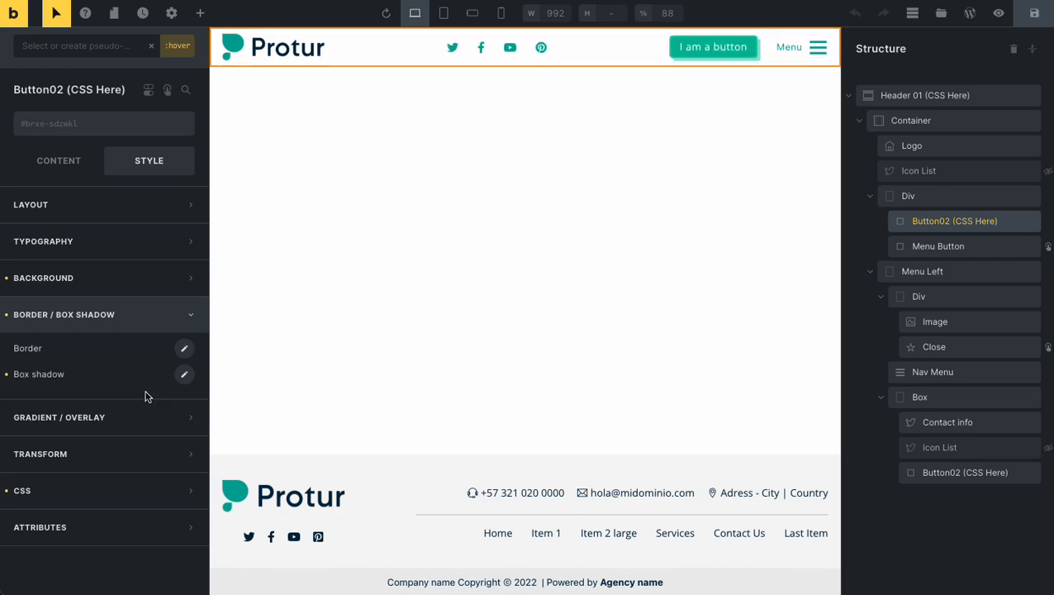
pyautogui.click(184, 374)
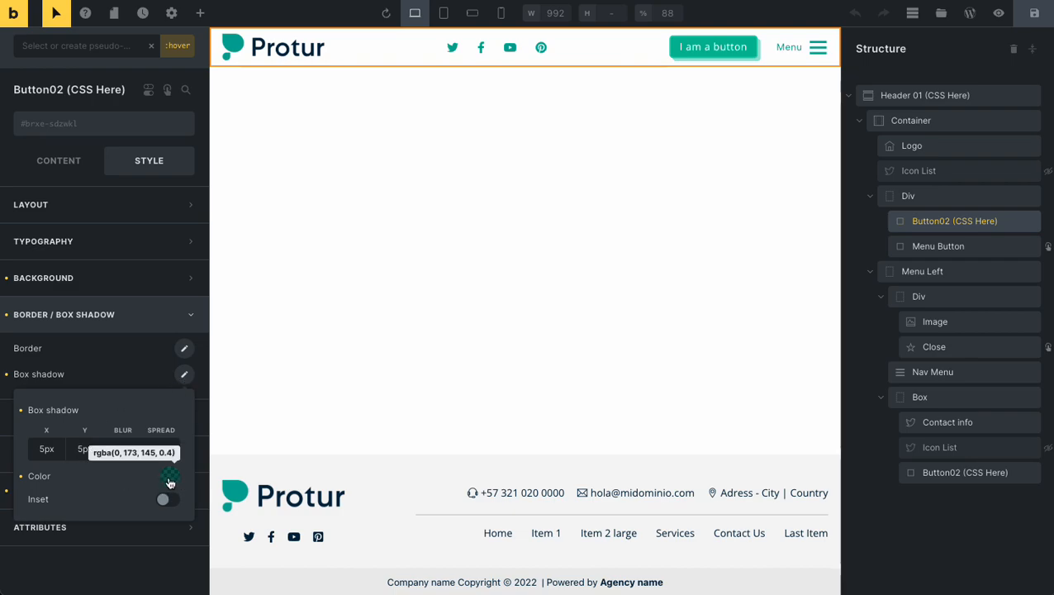
pyautogui.click(38, 373)
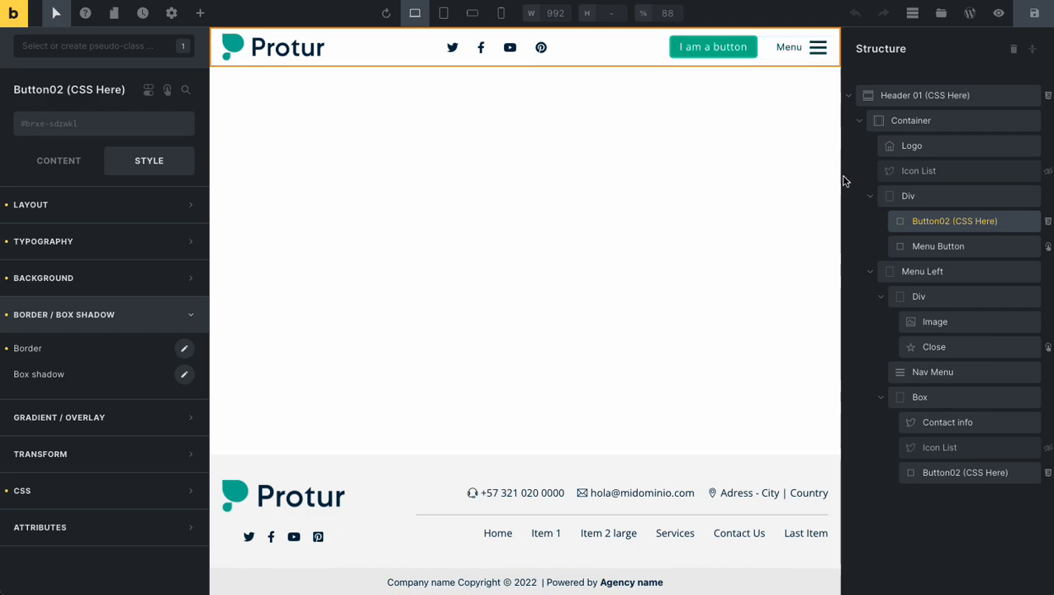
# - Uncomment the .iframe .header01__left rule on Header 01 and select the Nav Menu element
pyautogui.click(925, 95)
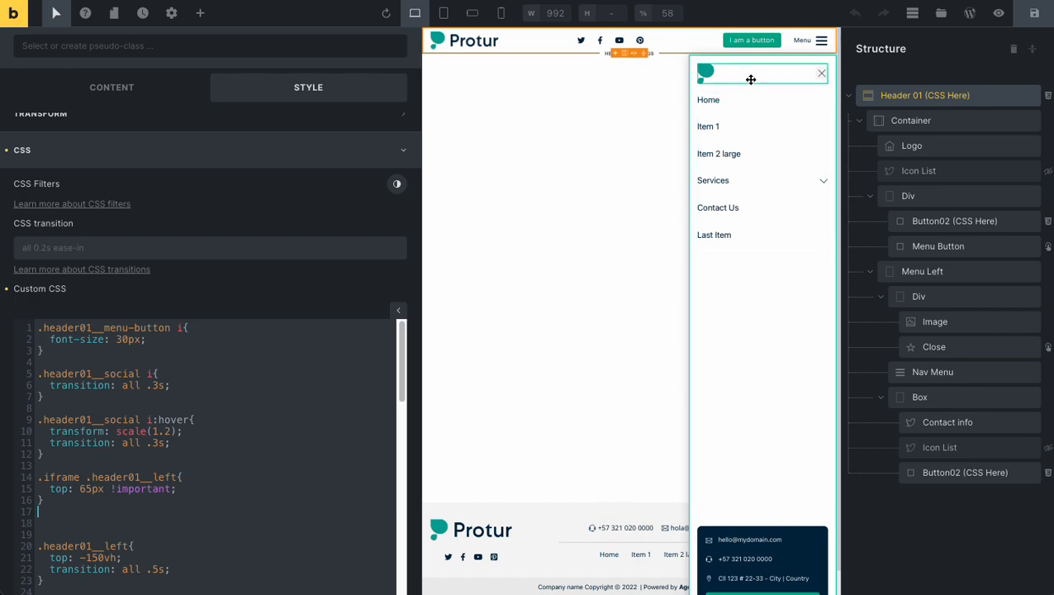
pyautogui.click(933, 371)
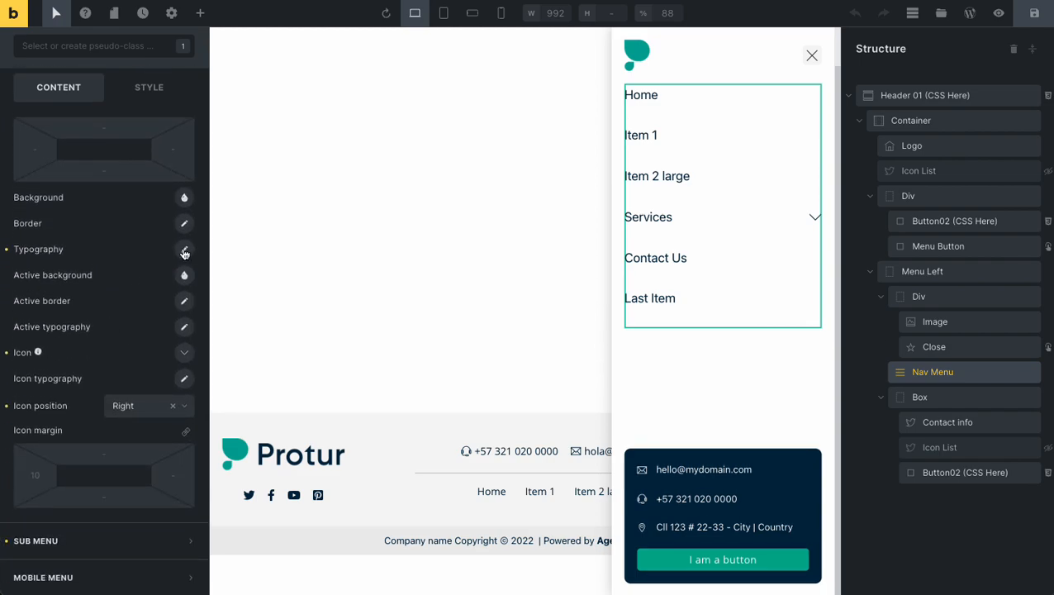
# - Review the Nav Menu's sub menu, item and element-state settings, then reselect Header 01
pyautogui.click(184, 249)
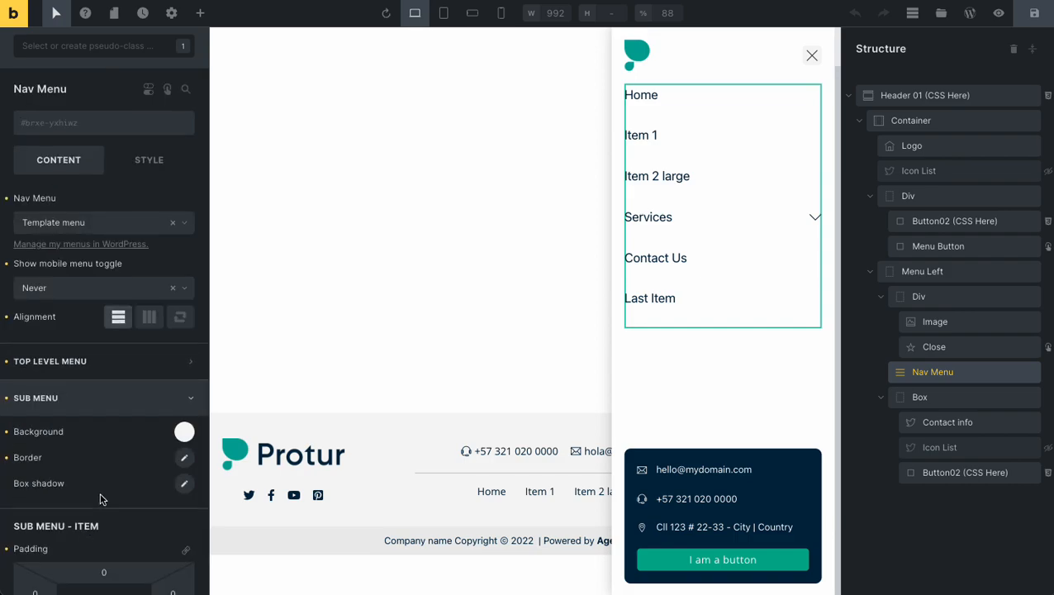
pyautogui.click(184, 204)
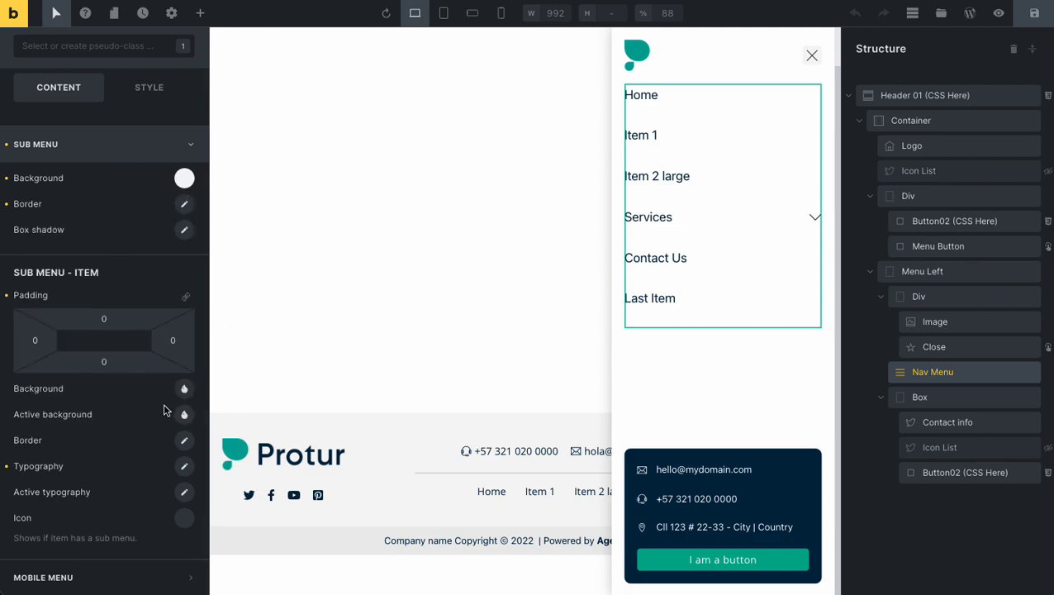
pyautogui.click(183, 466)
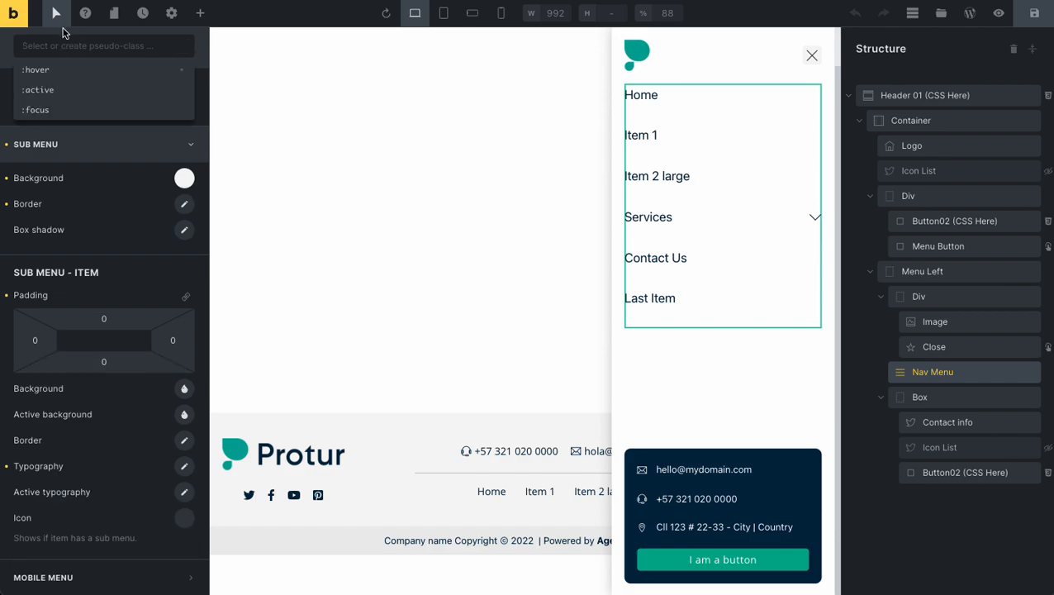
pyautogui.moveTo(54, 15)
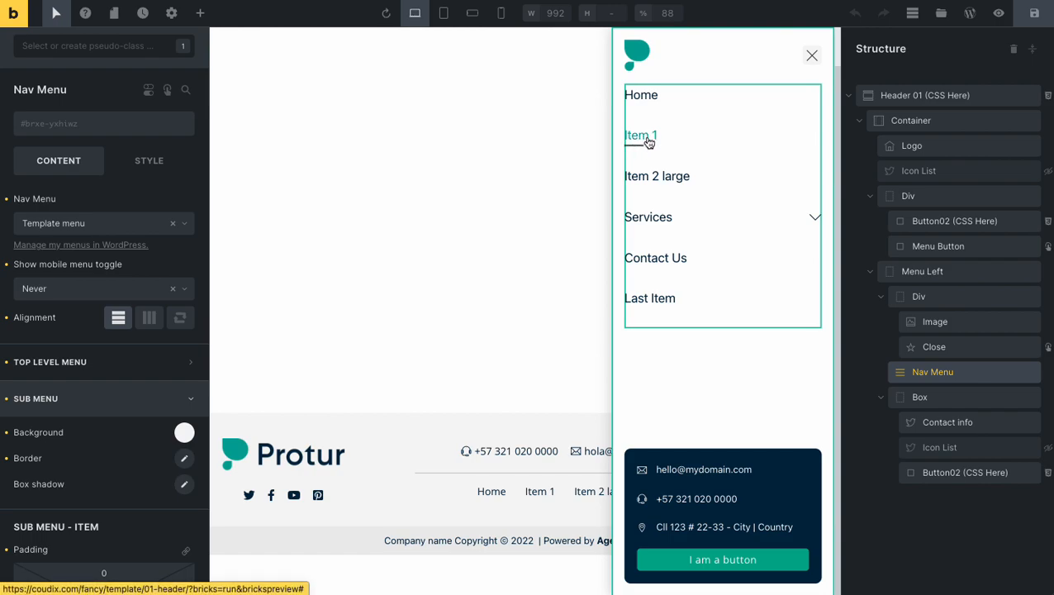
pyautogui.click(924, 95)
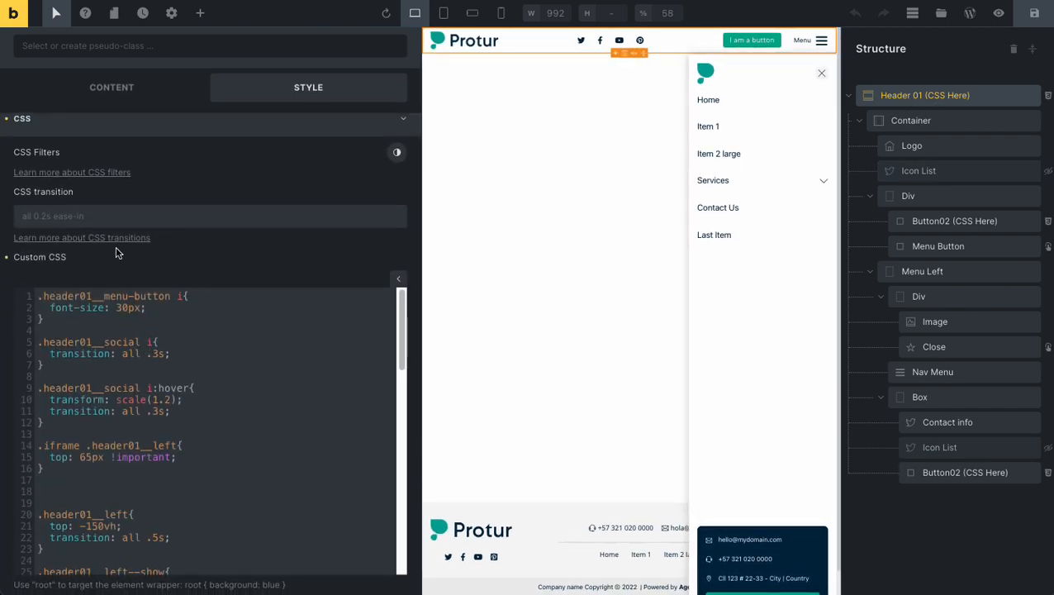
# - Add background: red to the .header01__left .menu-item > a:before rule
pyautogui.scroll(-3)
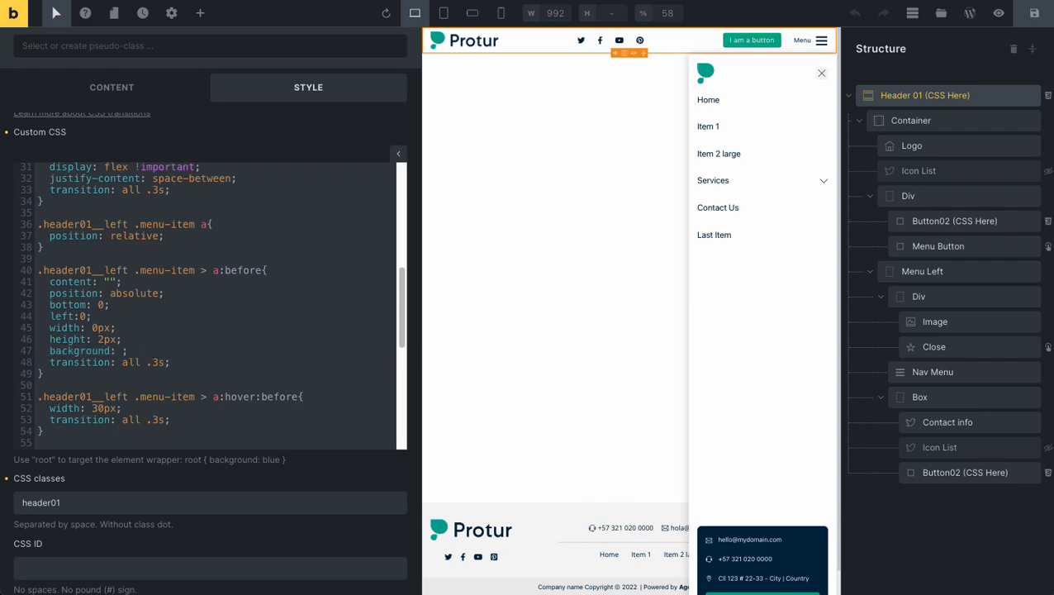
pyautogui.write('red')
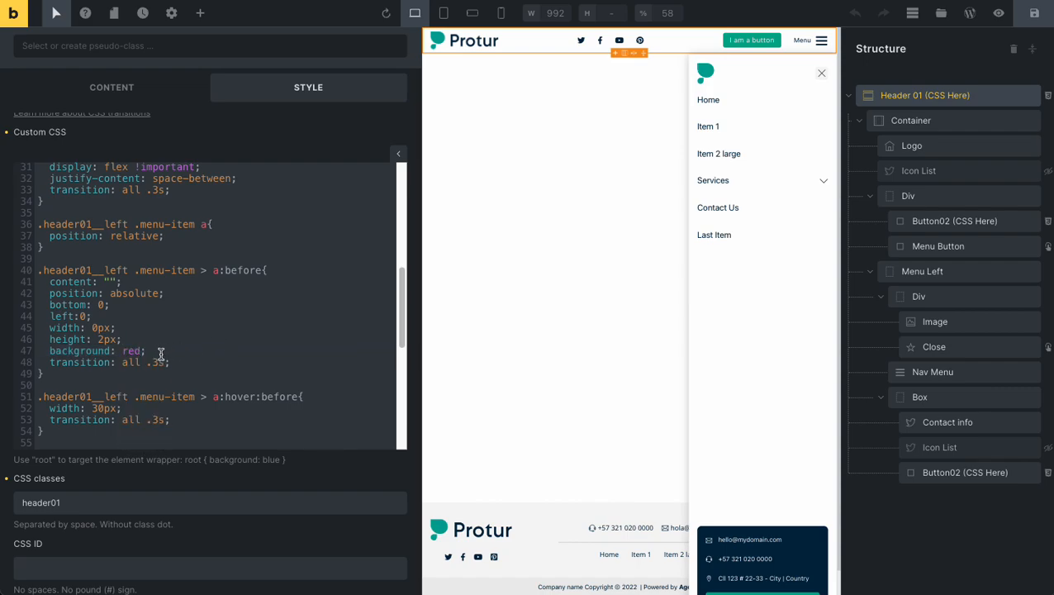
pyautogui.moveTo(733, 155)
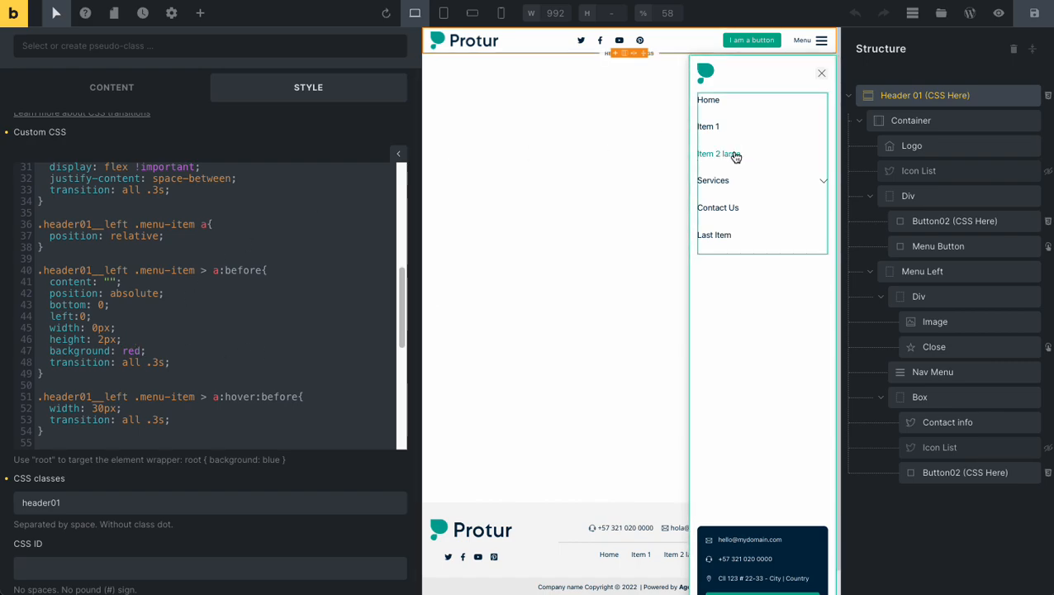
pyautogui.moveTo(718, 154)
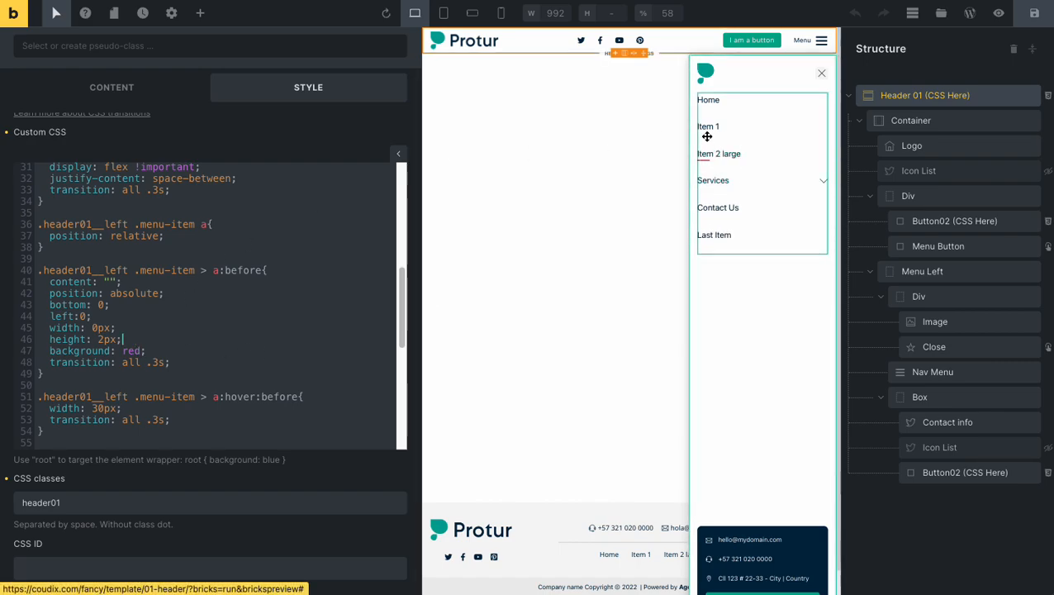